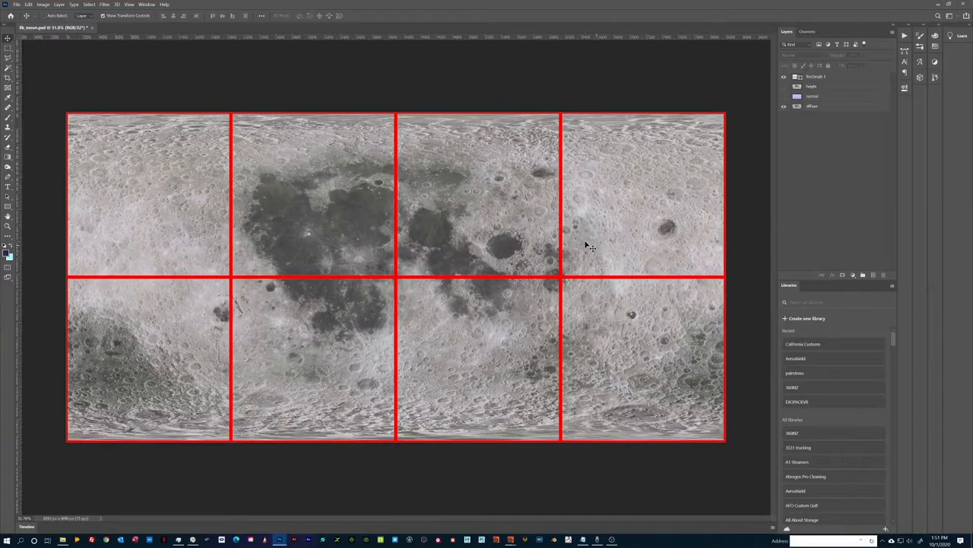
Hide the Rectangle 1 red grid layer so only the moon texture layers remain visible.
{"action": "left_click", "coordinate": [785, 76]}
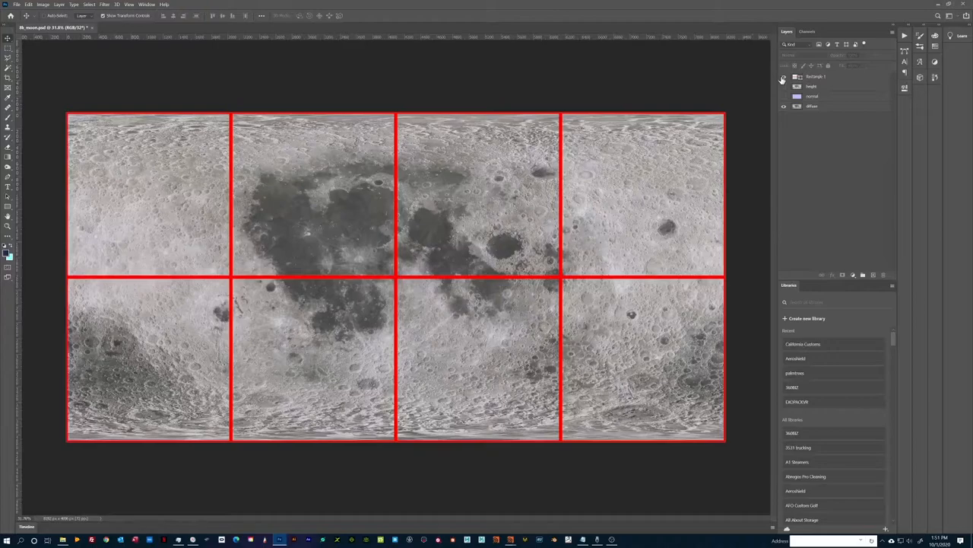
{"action": "left_click", "coordinate": [783, 76]}
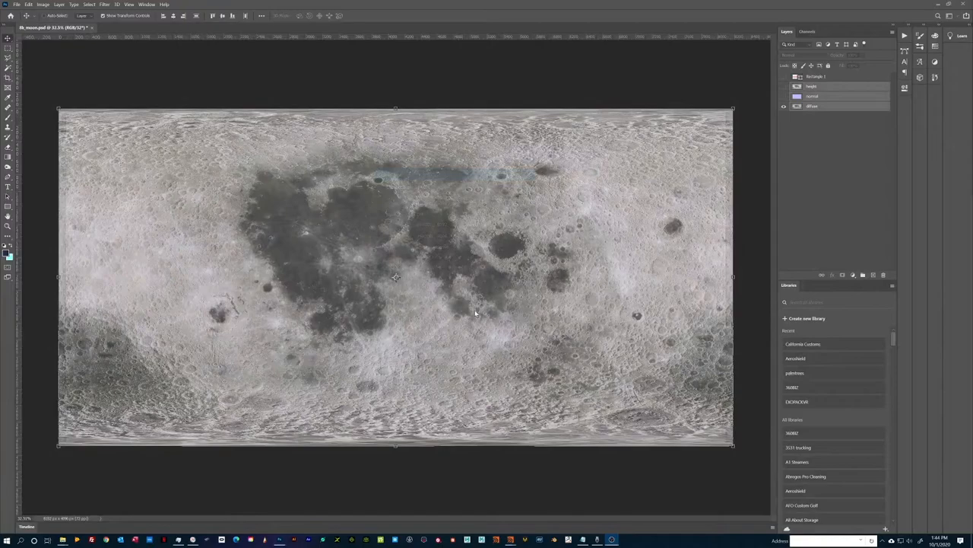
{"action": "left_click", "coordinate": [785, 106]}
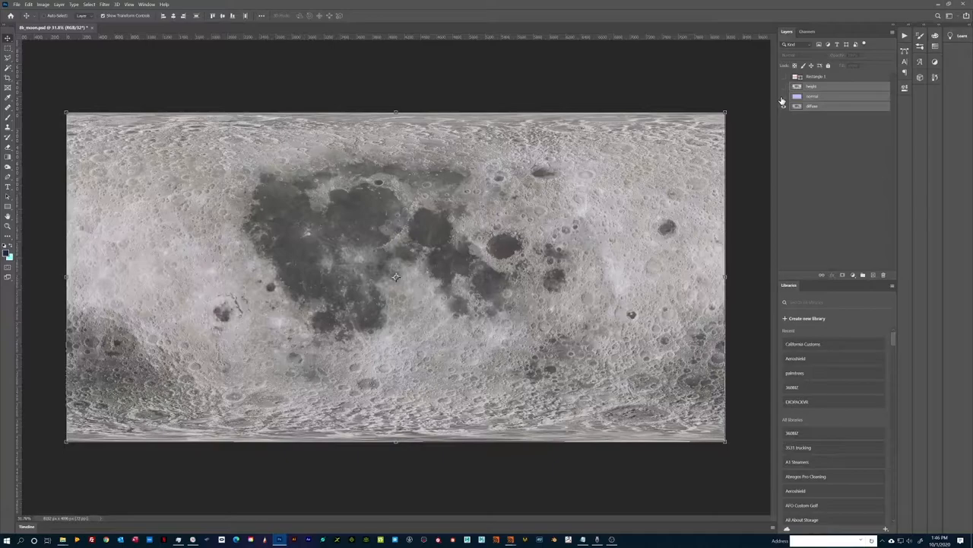
{"action": "left_click", "coordinate": [785, 96]}
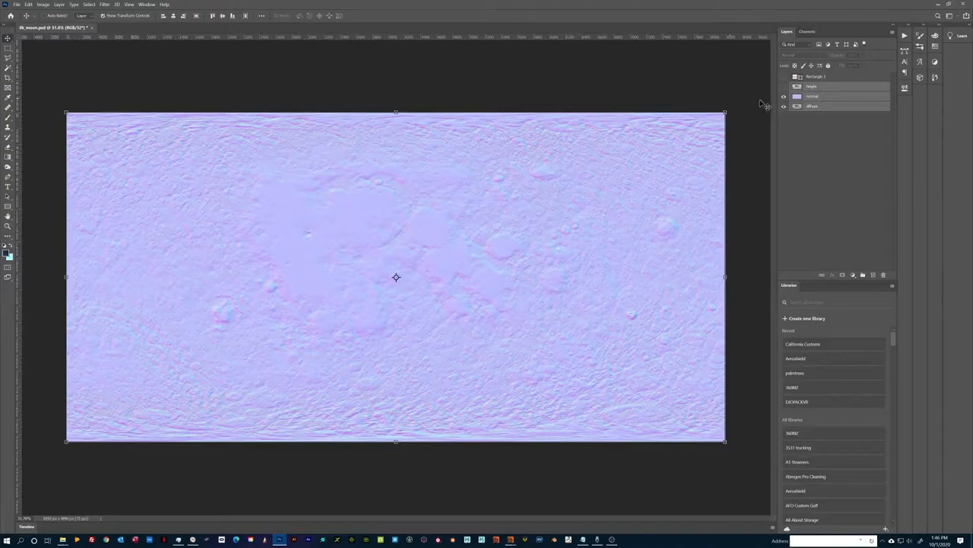
{"action": "left_click", "coordinate": [104, 5]}
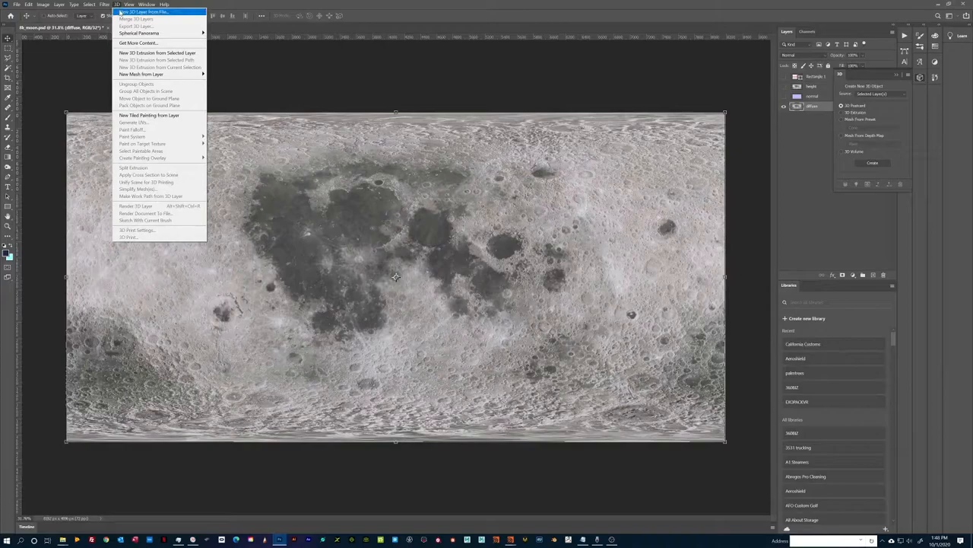
Check the map's pixel dimensions in Image Size and cancel without changing anything.
{"action": "left_click", "coordinate": [104, 3]}
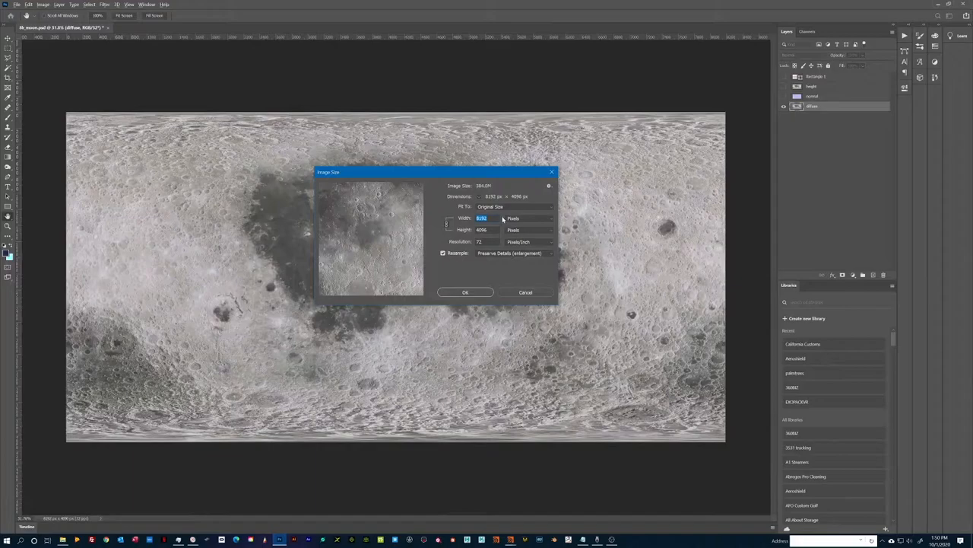
{"action": "mouse_move", "coordinate": [500, 230]}
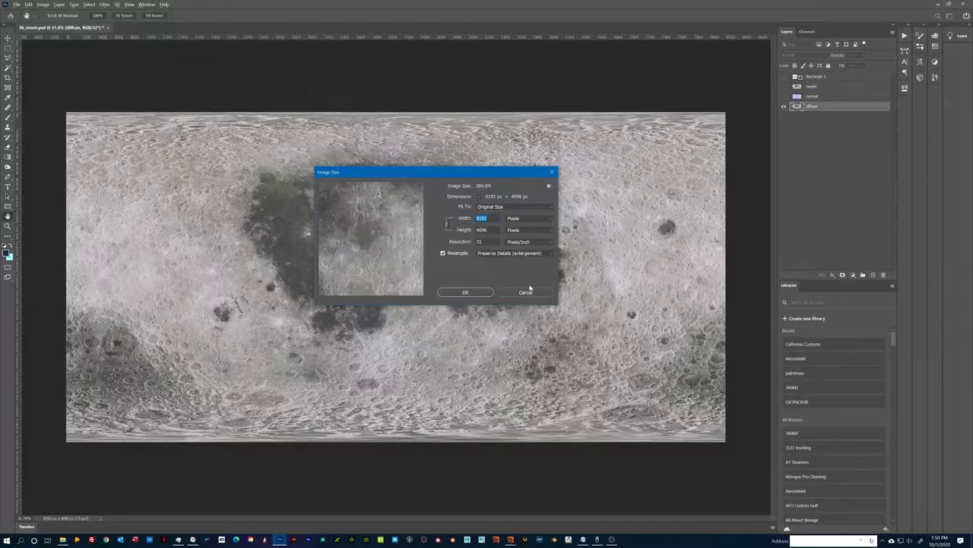
{"action": "left_click", "coordinate": [466, 292]}
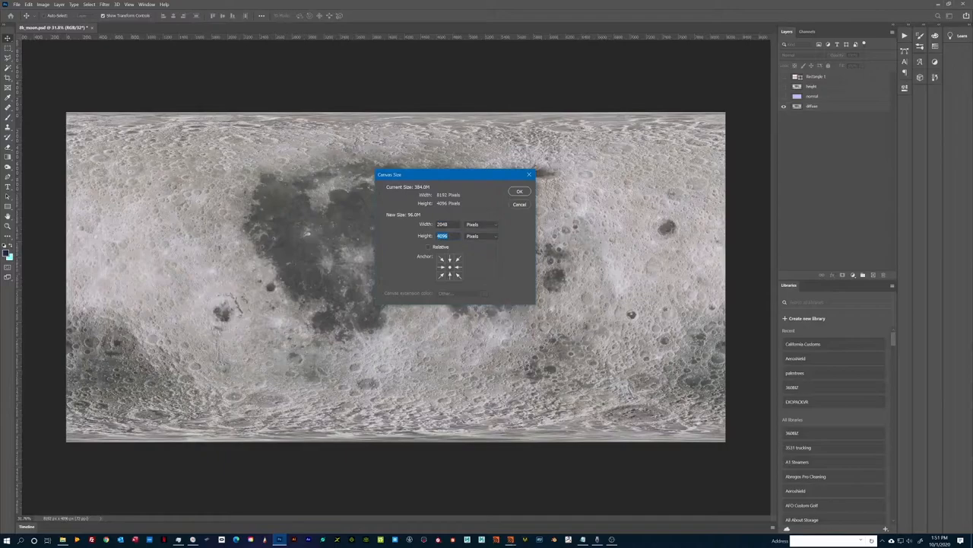
Apply the 2048 × 2048 canvas size to crop the map to one tile.
{"action": "left_click", "coordinate": [520, 192]}
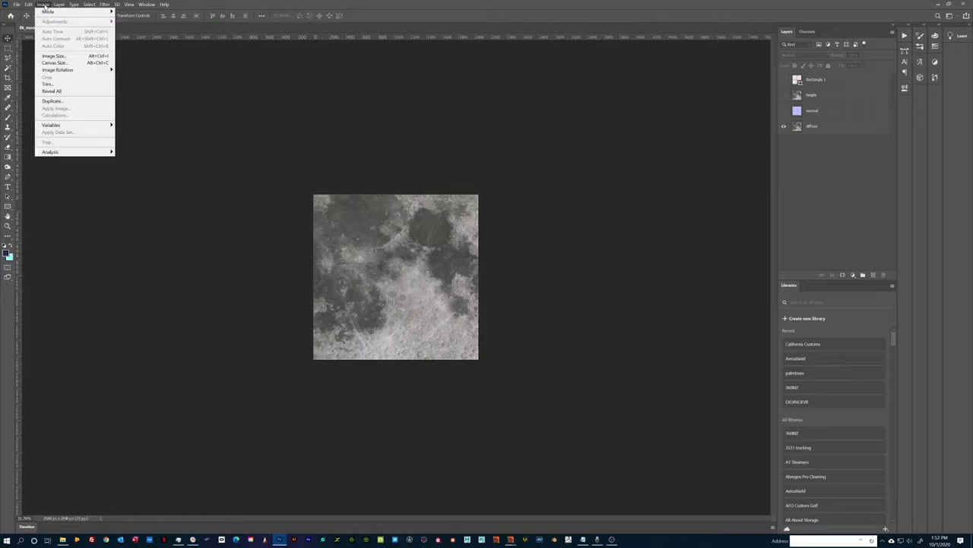
Reduce the document to 8 Bits/Channel, choosing Don't Merge to keep layers separate.
{"action": "left_click", "coordinate": [48, 12]}
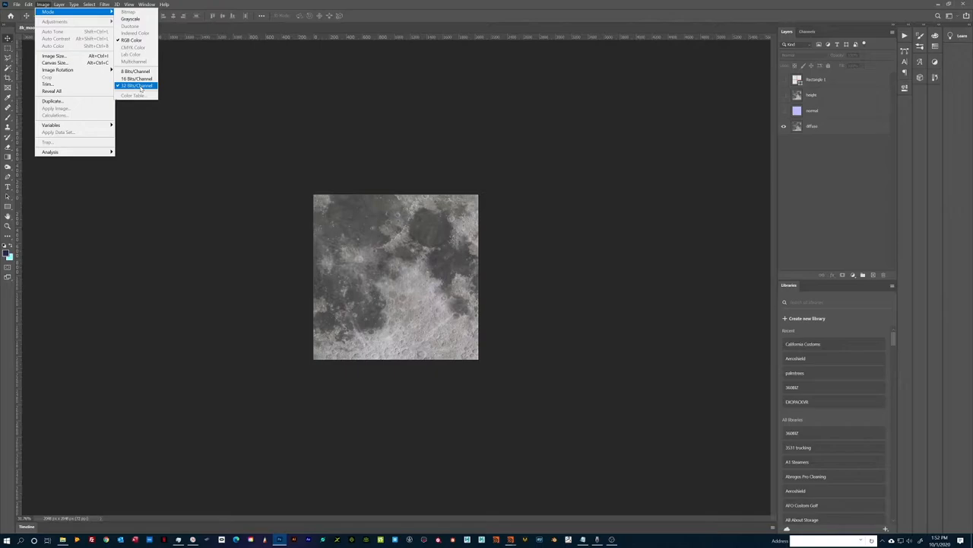
{"action": "left_click", "coordinate": [136, 71]}
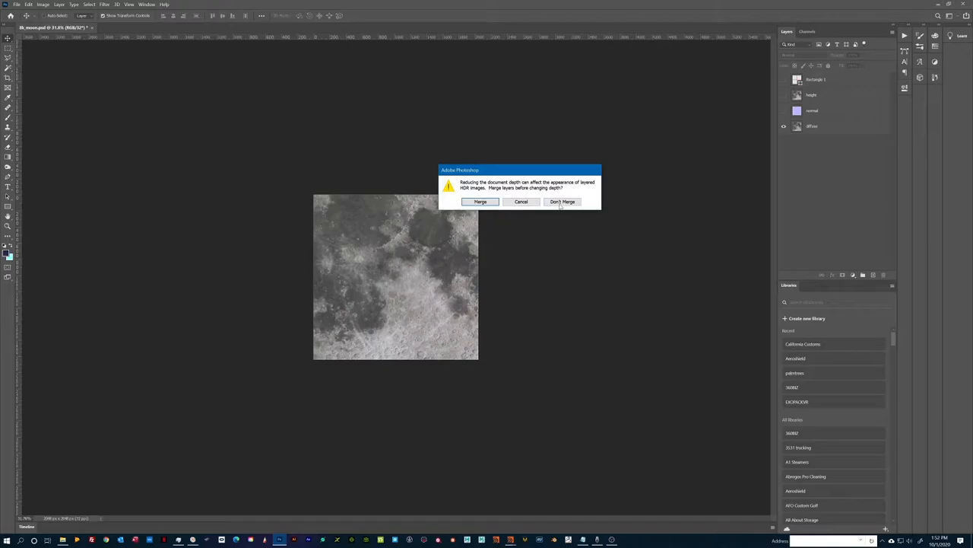
{"action": "left_click", "coordinate": [563, 200]}
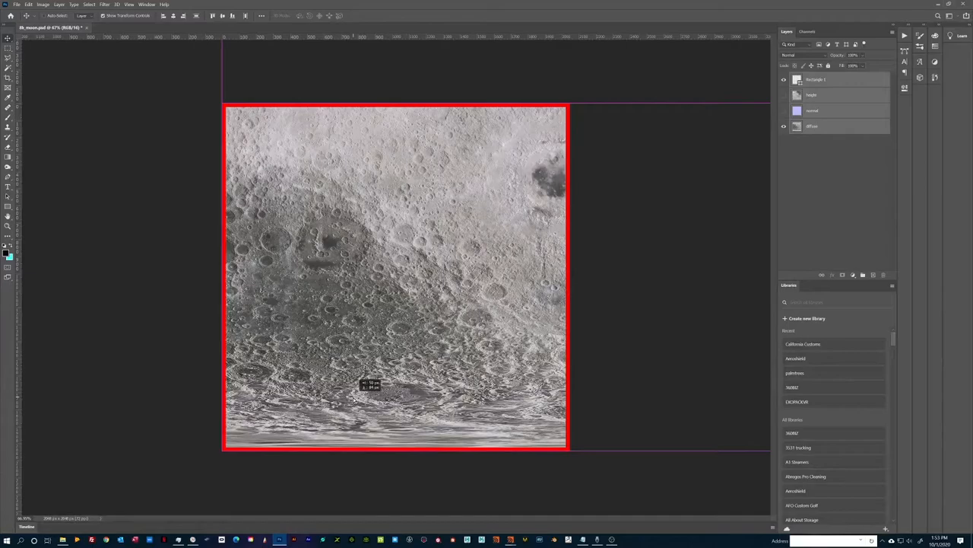
Toggle the normal map layer on and off to compare it with the diffuse colour.
{"action": "left_click", "coordinate": [825, 127]}
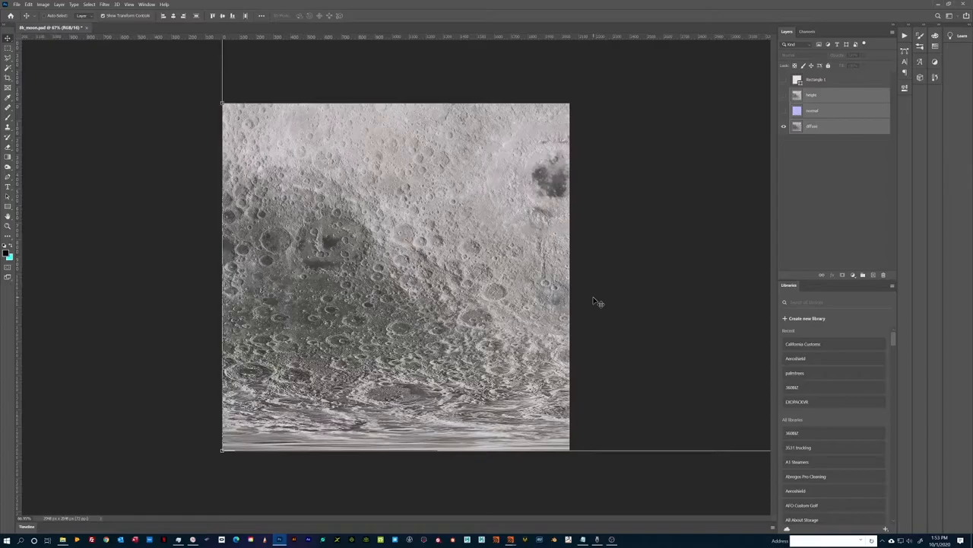
{"action": "left_click", "coordinate": [784, 94]}
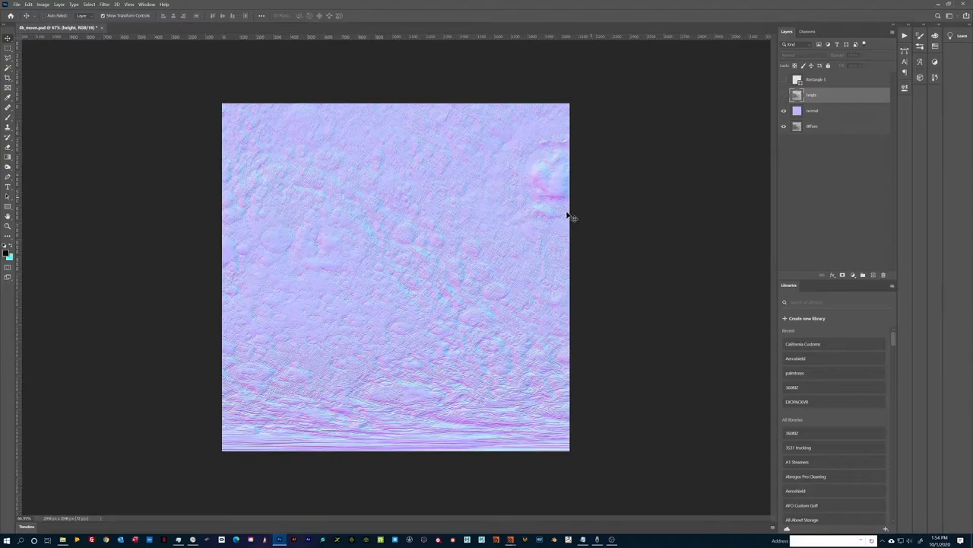
{"action": "left_click", "coordinate": [785, 110]}
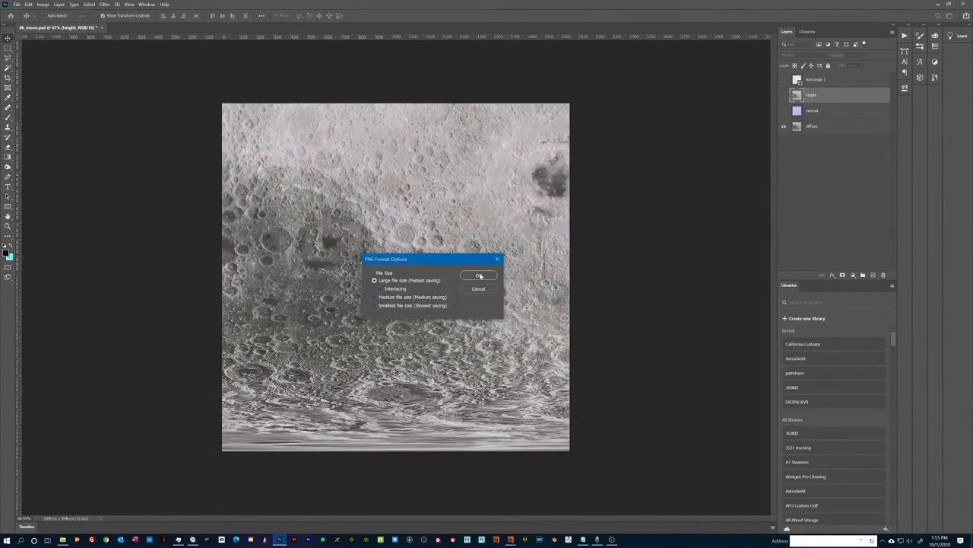
Confirm the PNG options and save the diffuse tile into the diffuse folder.
{"action": "left_click", "coordinate": [477, 273]}
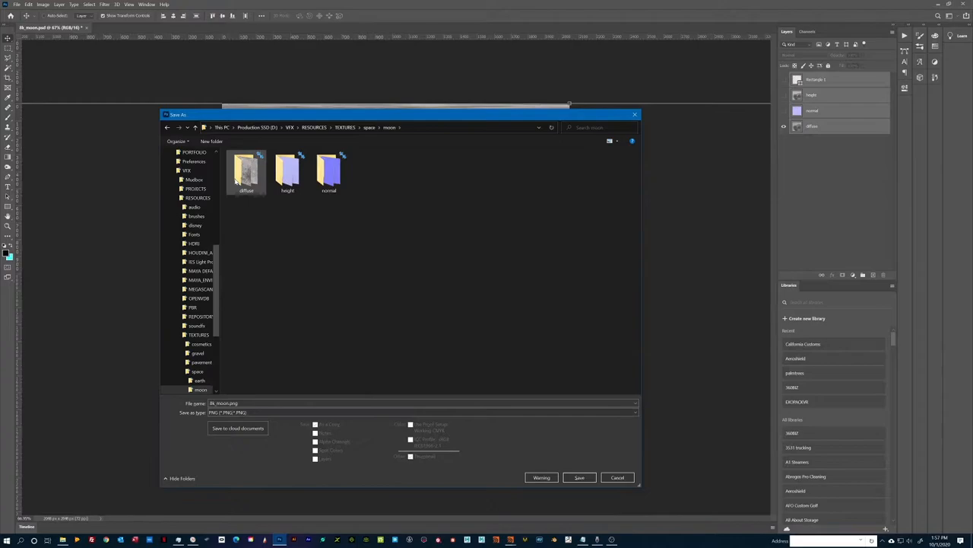
{"action": "left_click", "coordinate": [423, 412]}
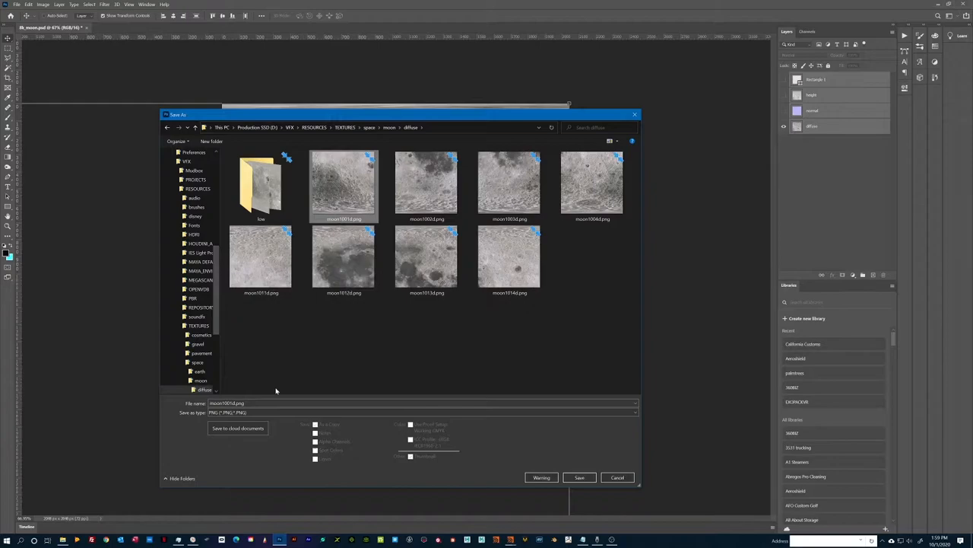
{"action": "left_click", "coordinate": [510, 258]}
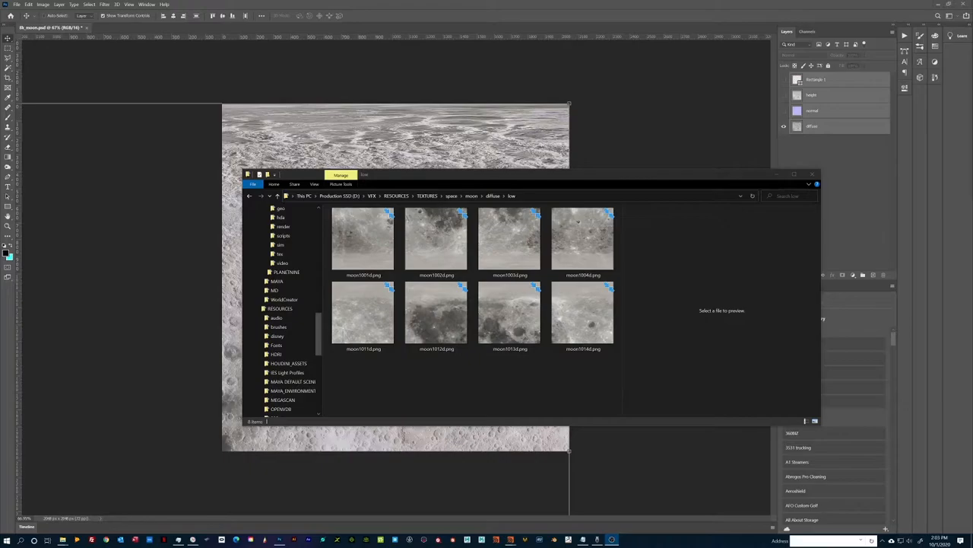
Preview one of the eight low-resolution tiles in the diffuse low subfolder.
{"action": "left_click", "coordinate": [582, 240]}
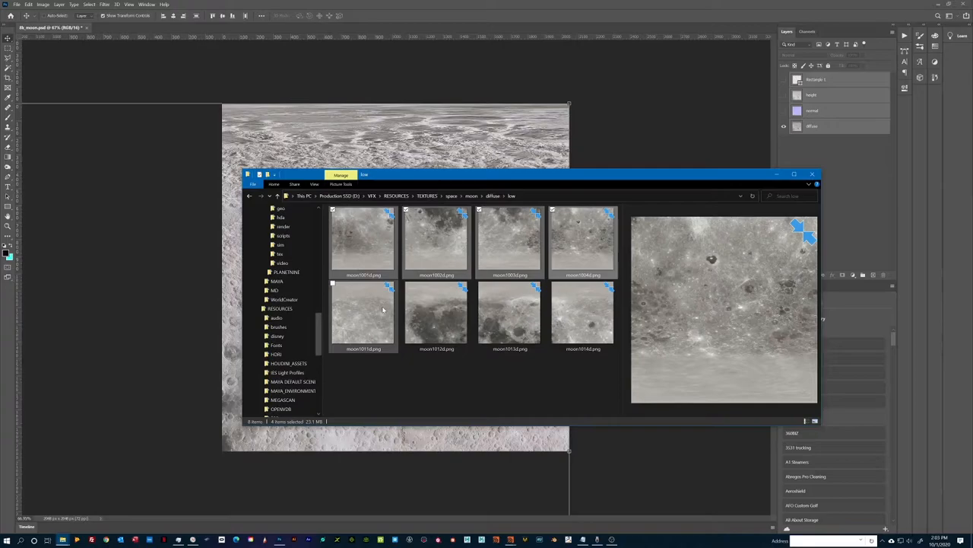
{"action": "left_click", "coordinate": [582, 315]}
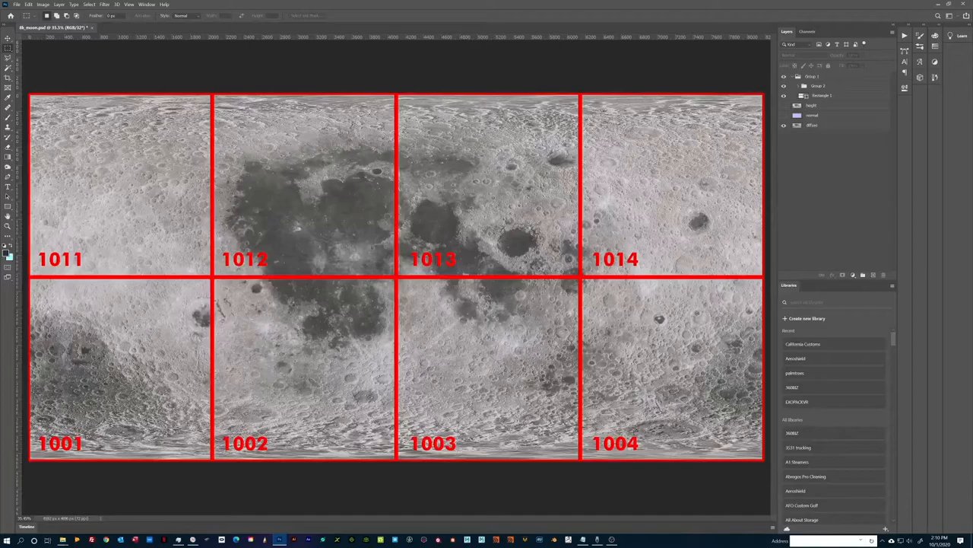
Switch to the single tile document and toggle its greyscale height layer.
{"action": "left_click", "coordinate": [785, 111]}
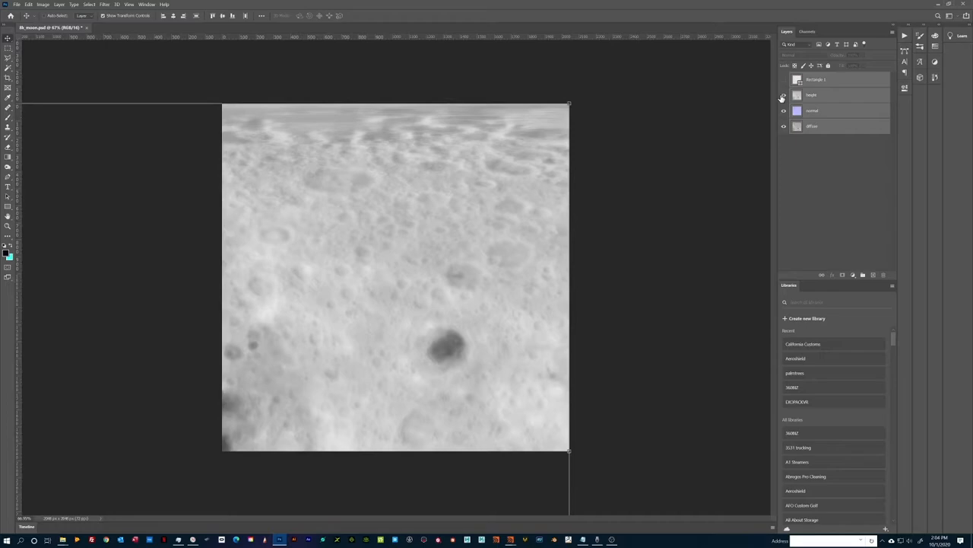
{"action": "left_click", "coordinate": [785, 95]}
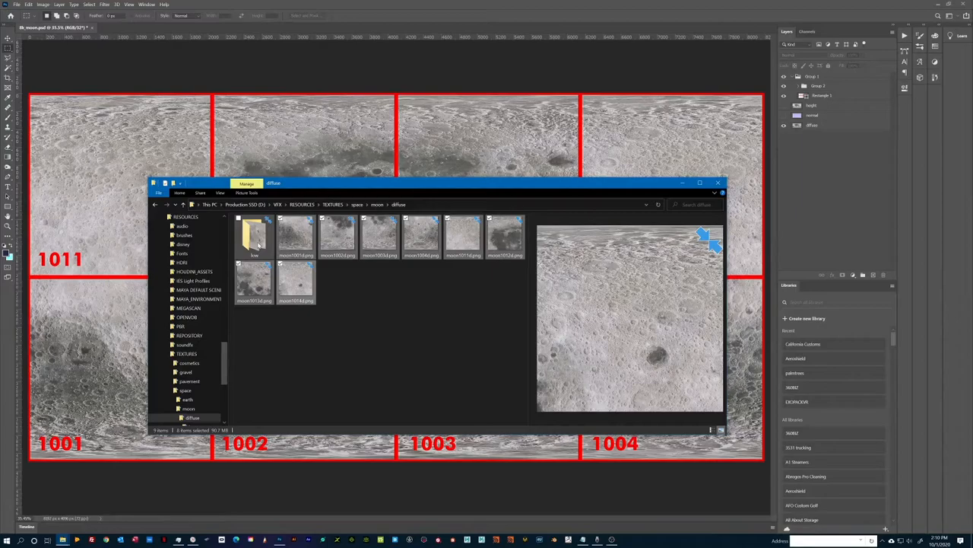
Enter the low subfolder and select a moon tile to show it in the preview pane.
{"action": "double_click", "coordinate": [256, 237]}
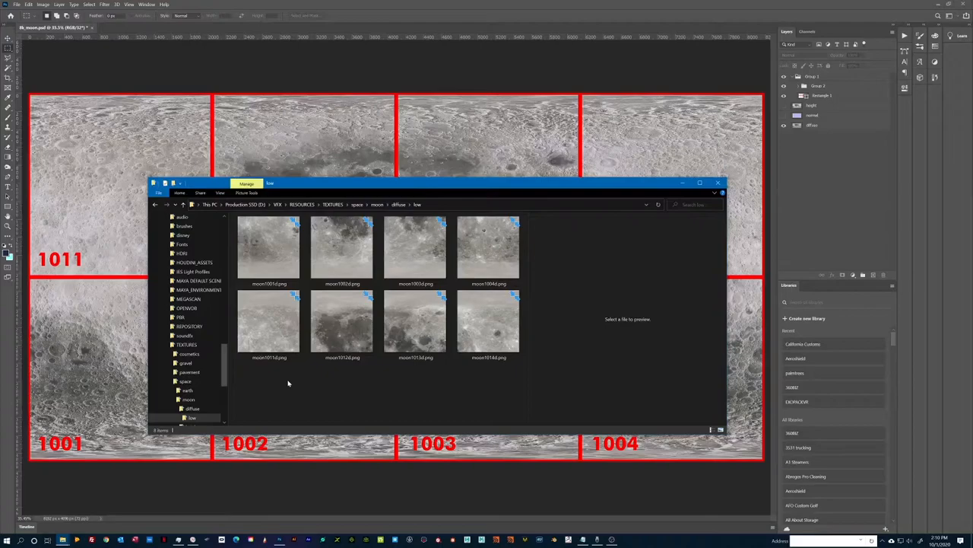
{"action": "mouse_move", "coordinate": [415, 323]}
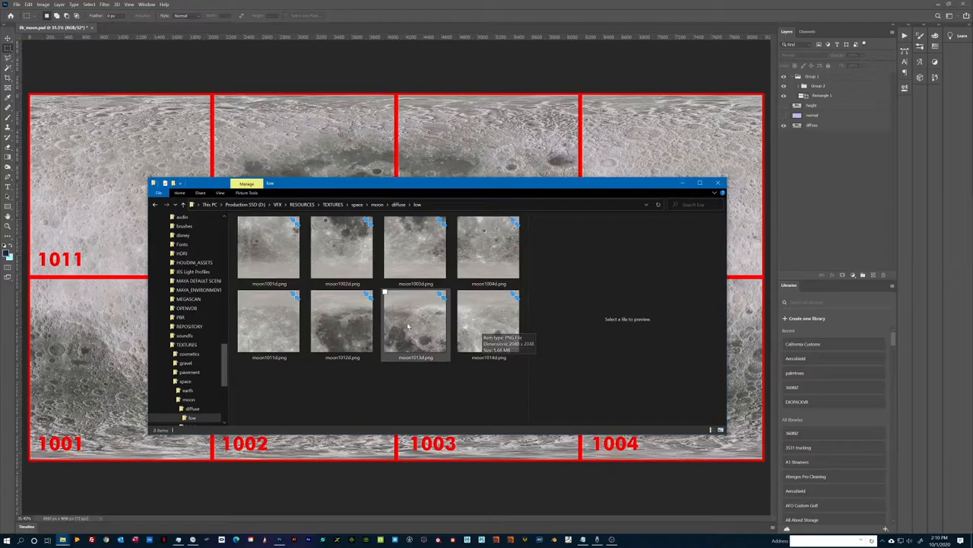
{"action": "left_click", "coordinate": [415, 323]}
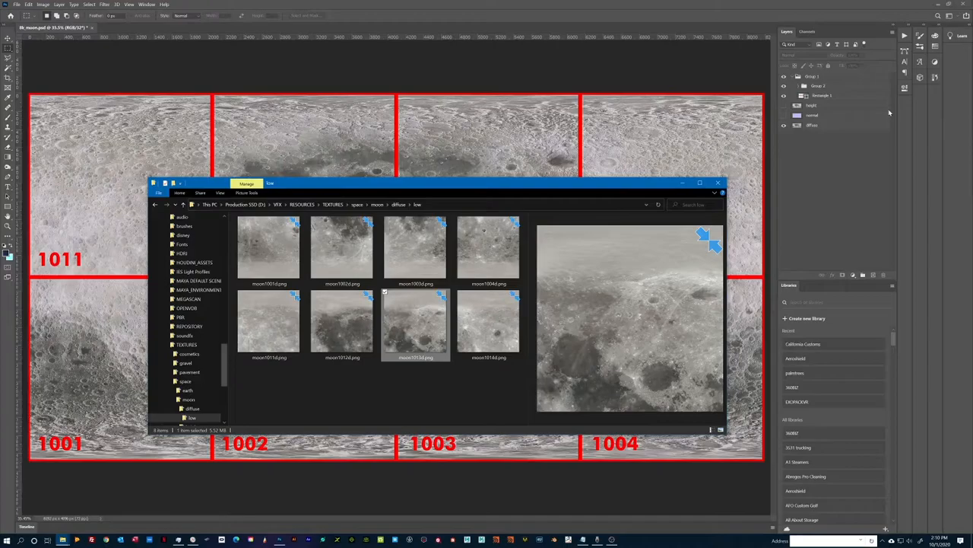